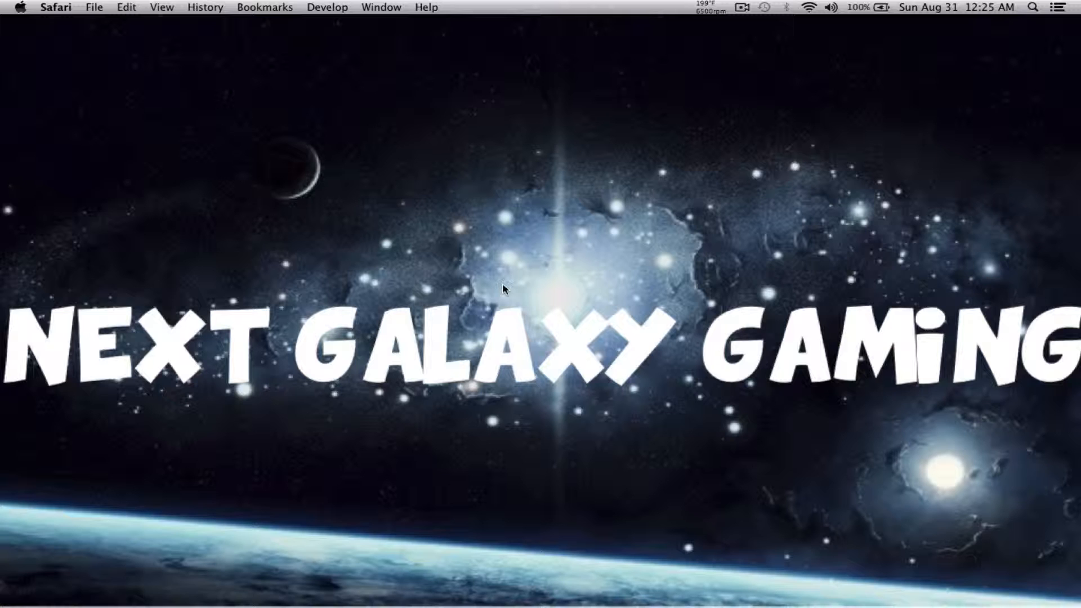
mouse_move(703, 474)
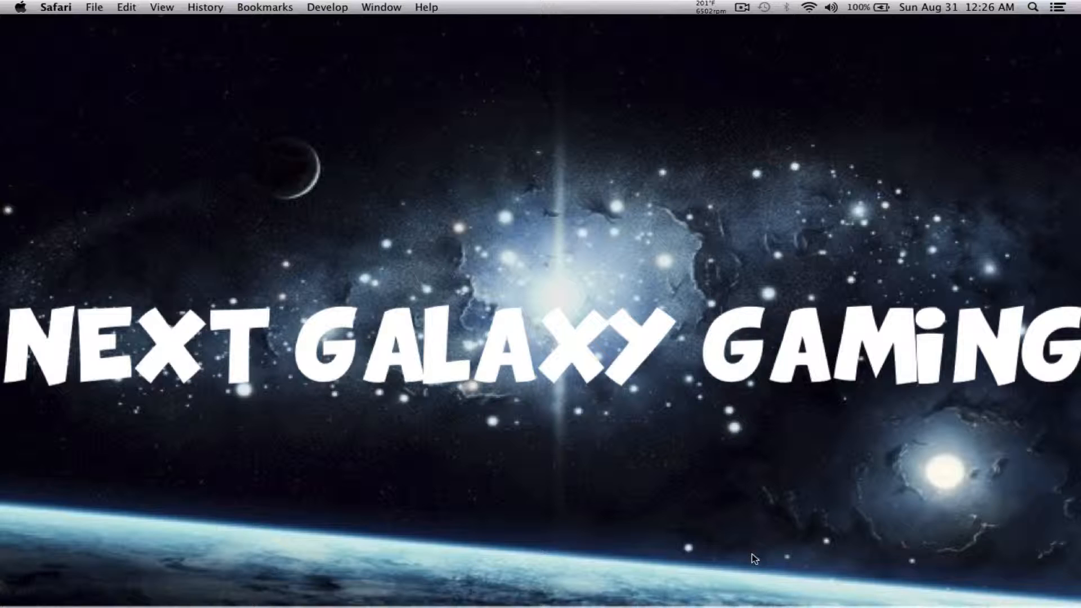
Step: Bring MCEdit forward with the Redstone Tester world and switch to the Filter tool
click(708, 563)
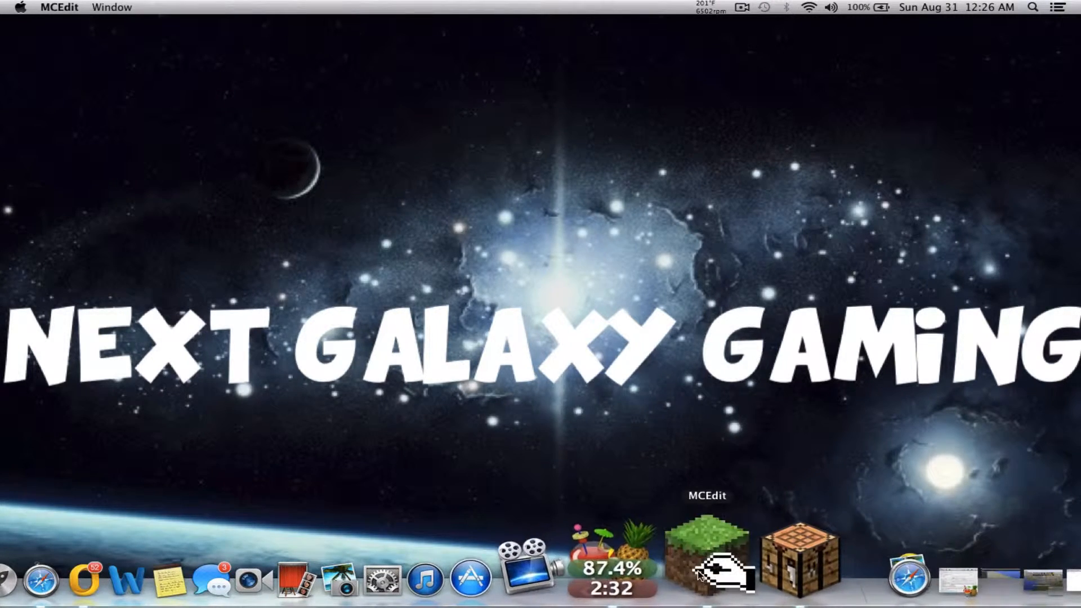
click(703, 562)
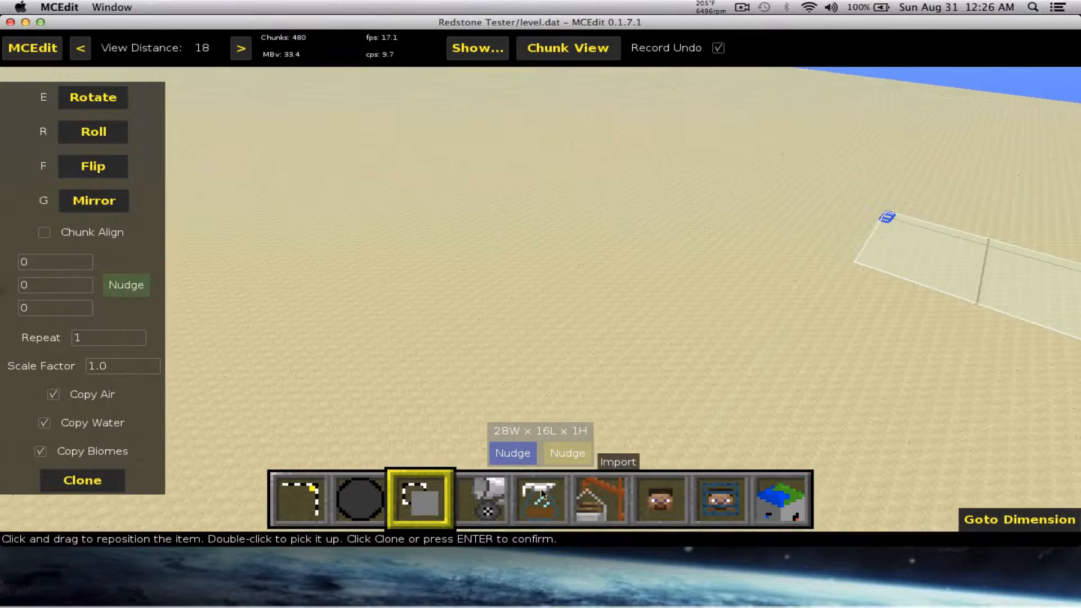
click(539, 497)
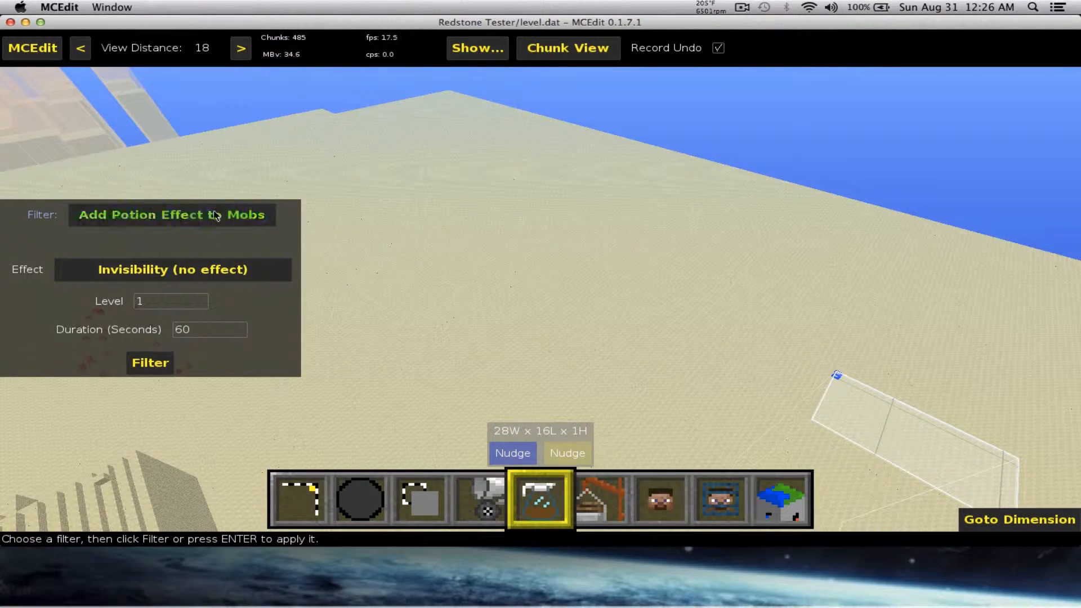
Step: Run the Player Statue filter for CaptianSparklez and dismiss the PNG format error
click(171, 215)
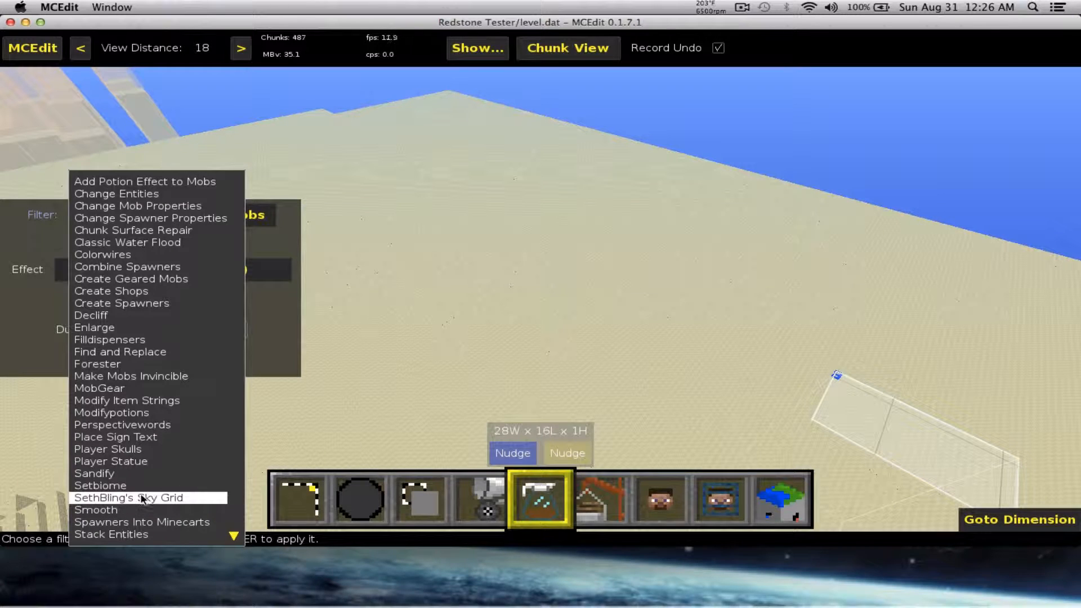
click(111, 461)
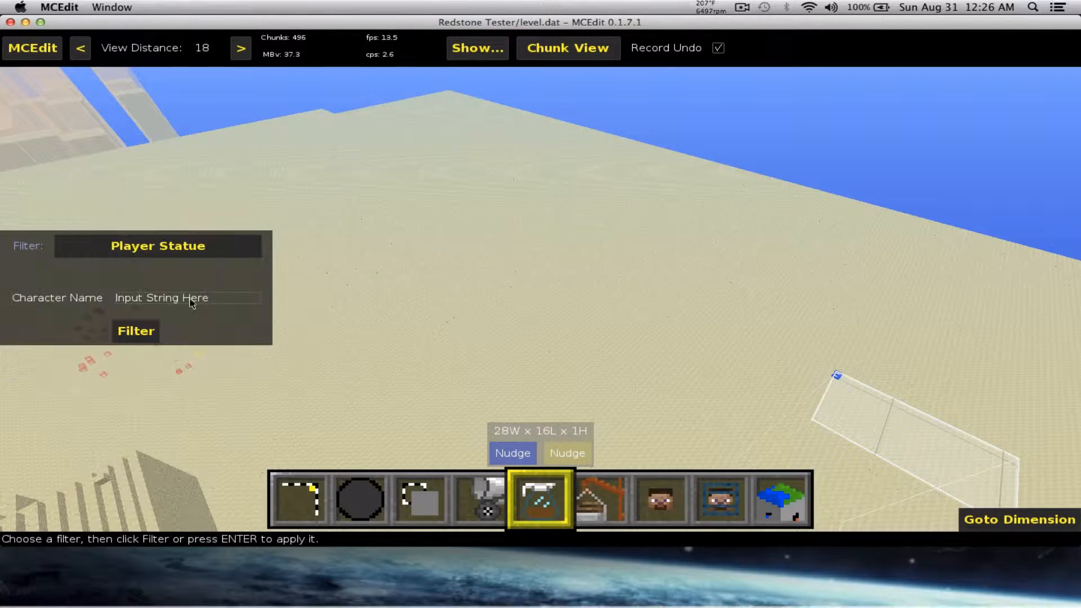
click(186, 297)
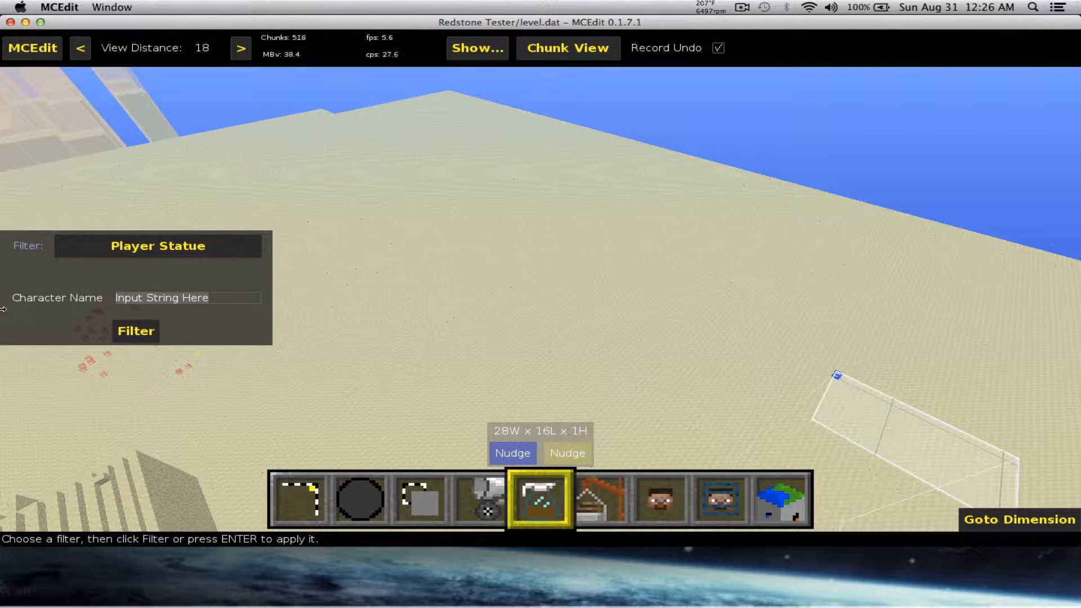
text(St)
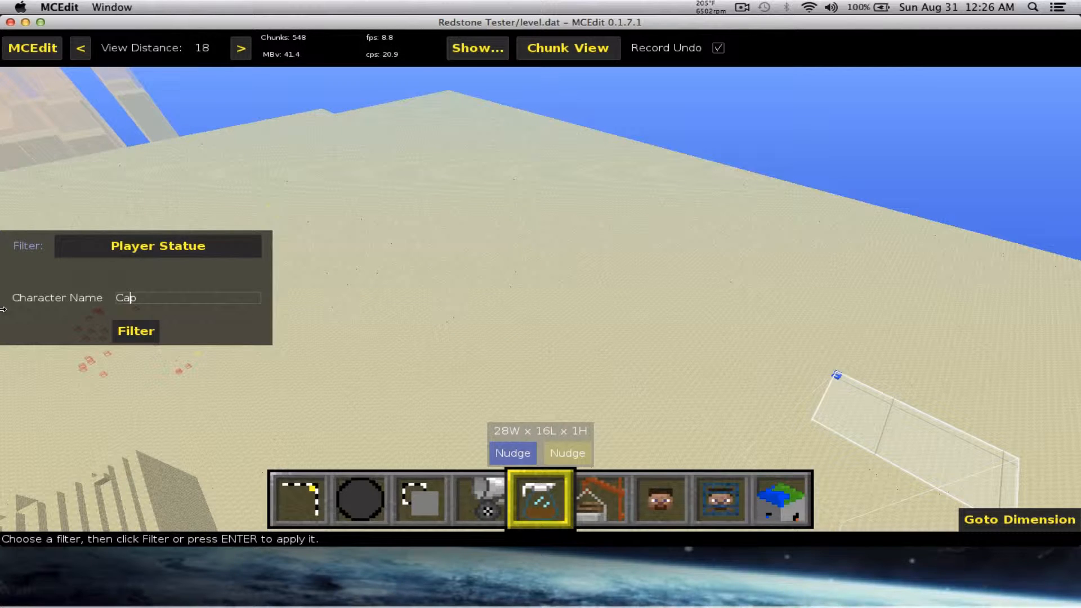
text(tian)
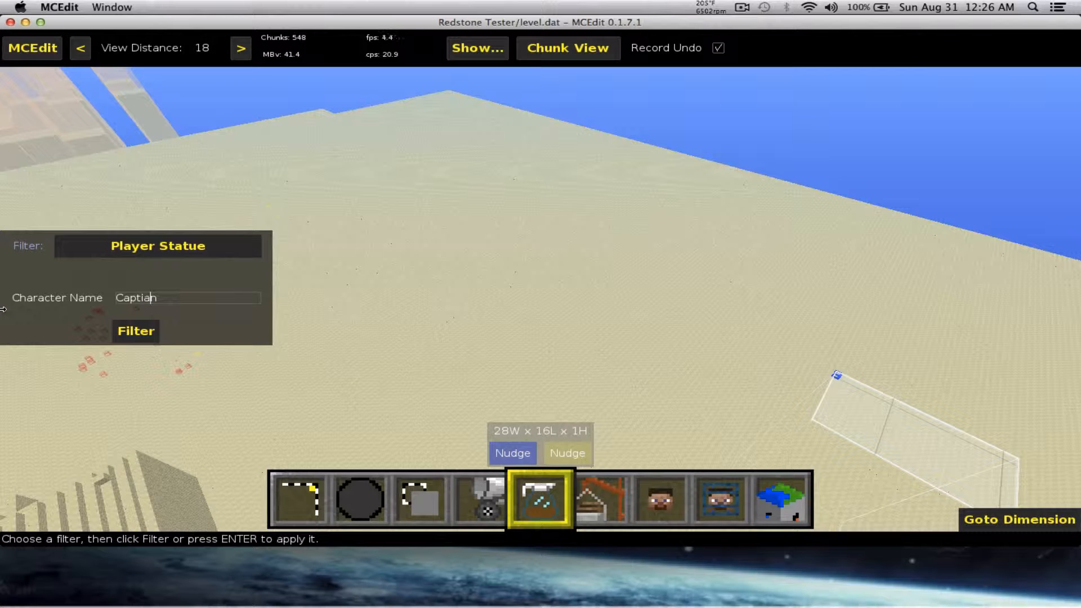
text(Sparkle)
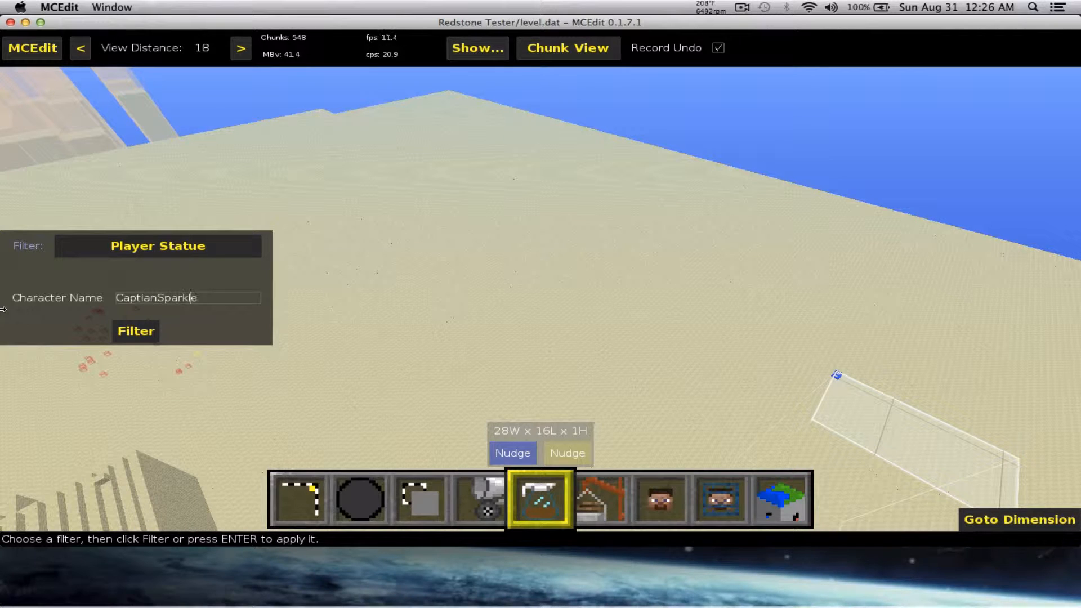
click(136, 331)
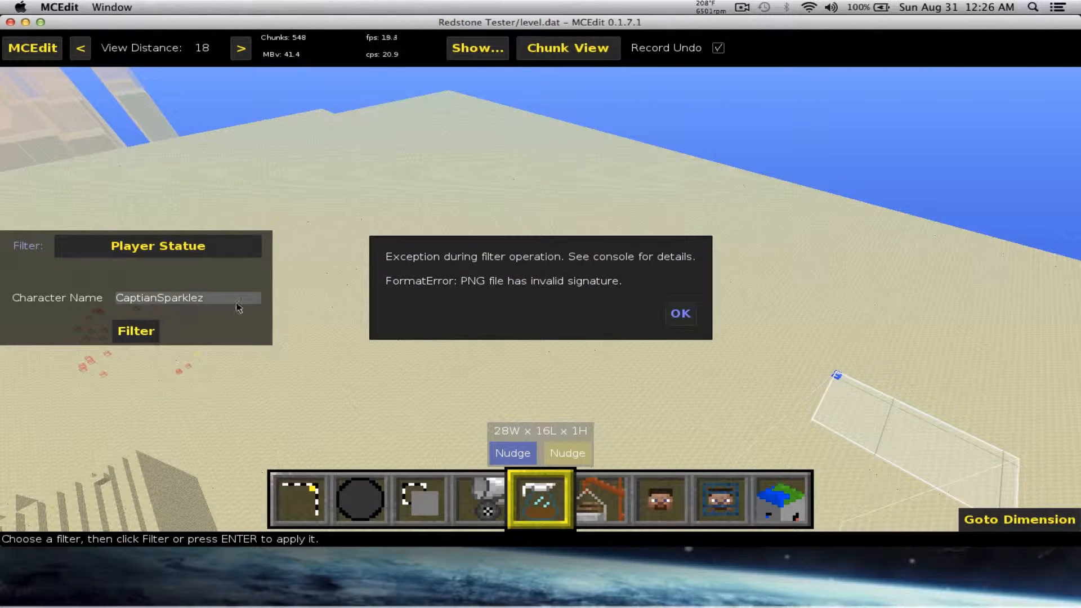
click(679, 314)
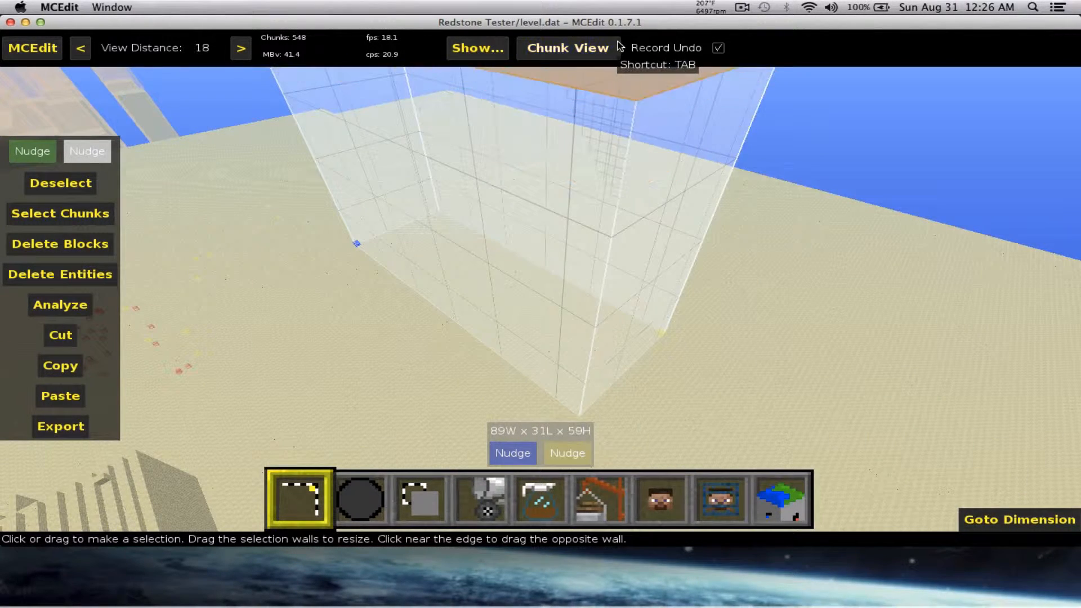
click(540, 499)
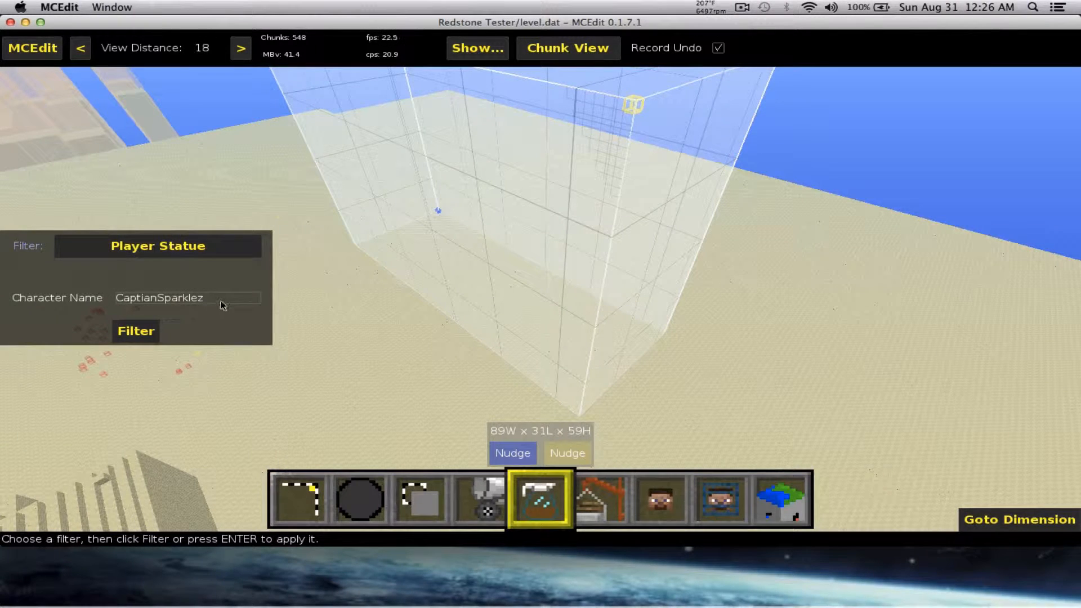
text(hallo)
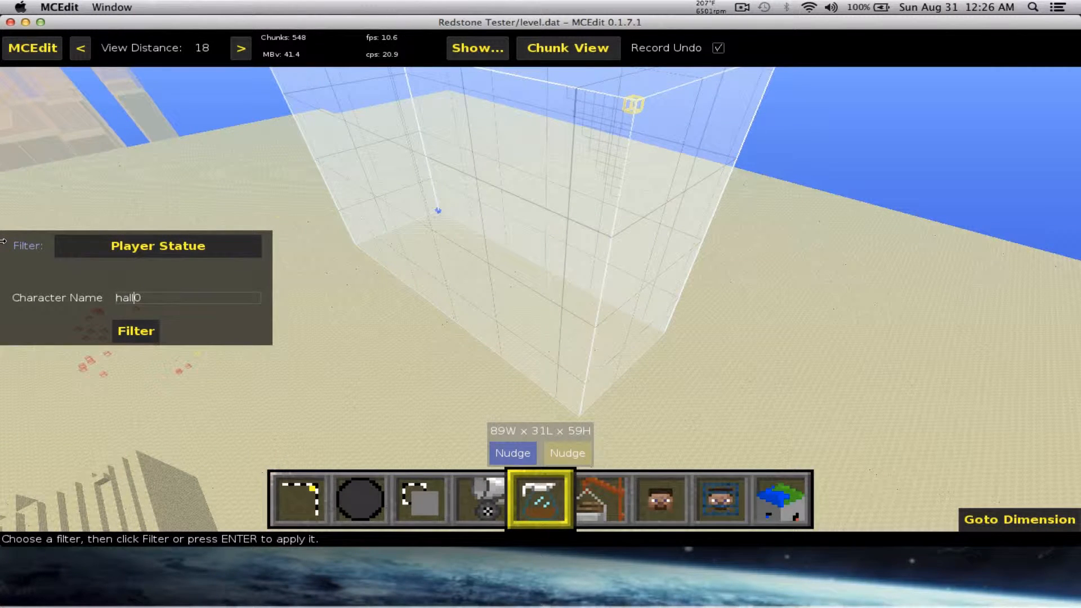
text(41)
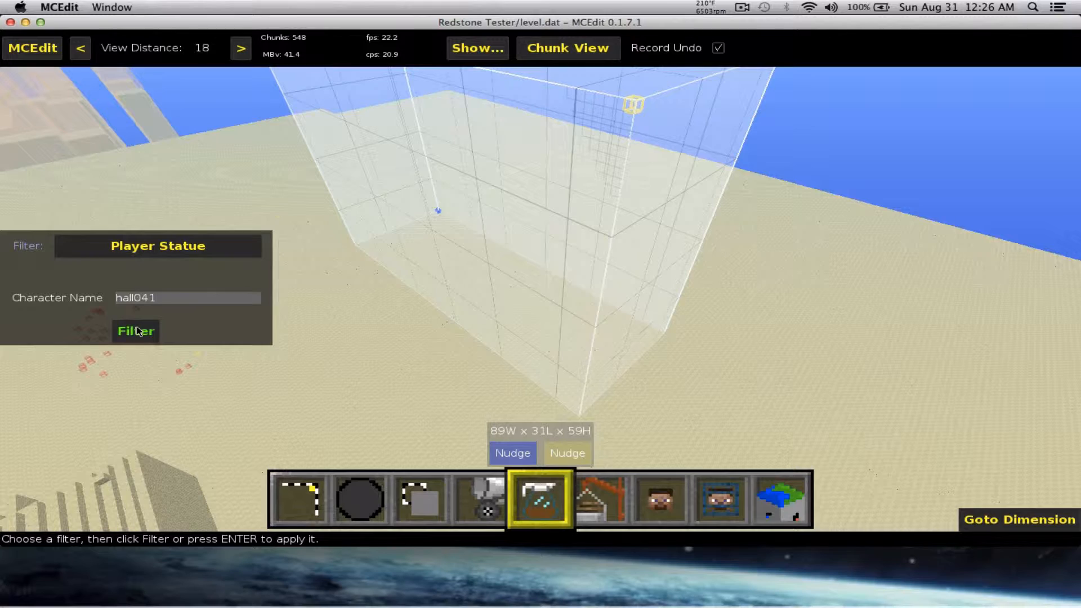
click(135, 331)
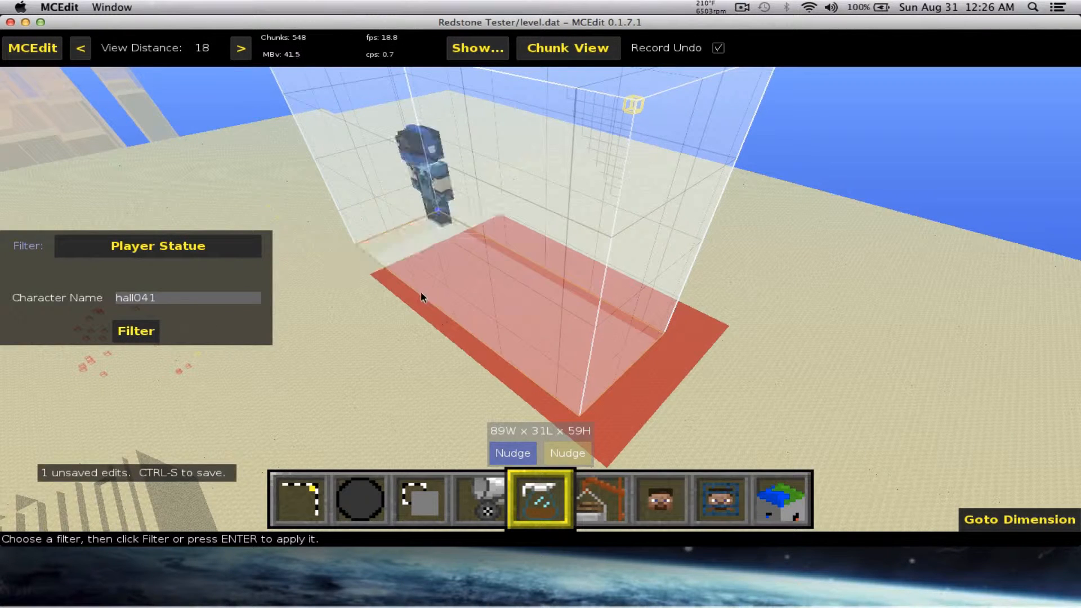
text(wwa)
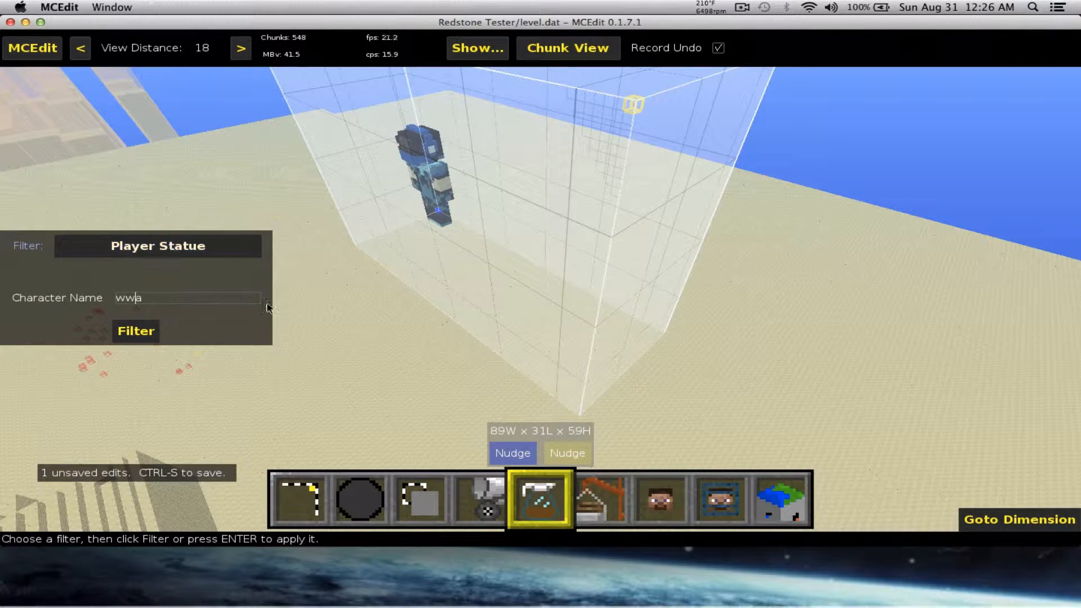
click(299, 498)
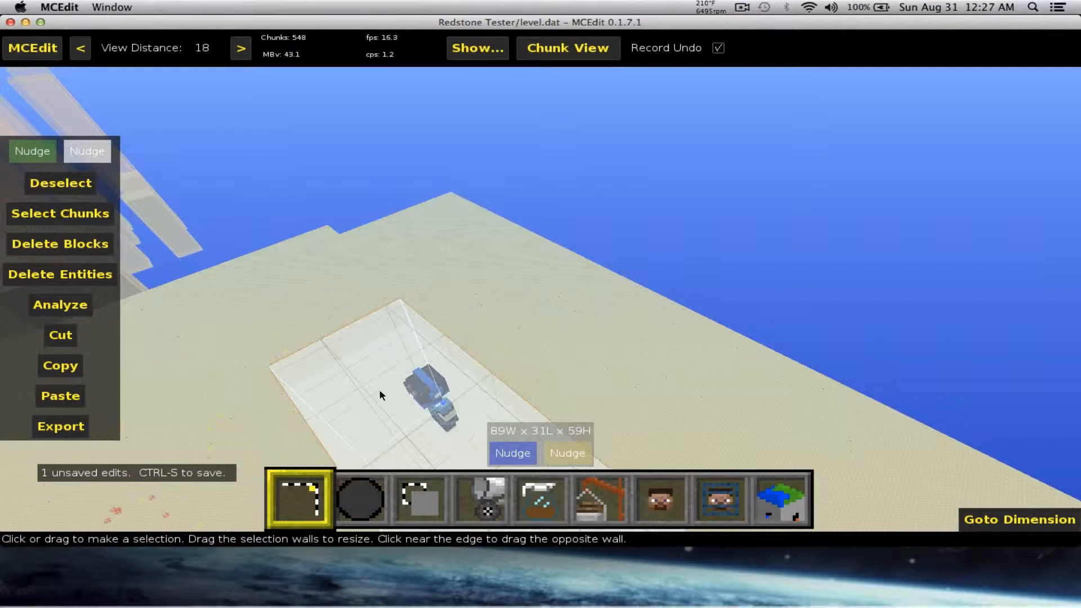
Step: Resize the selection around the statue and rotate the cloned copy through several quarter turns
drag(379, 395, 465, 356)
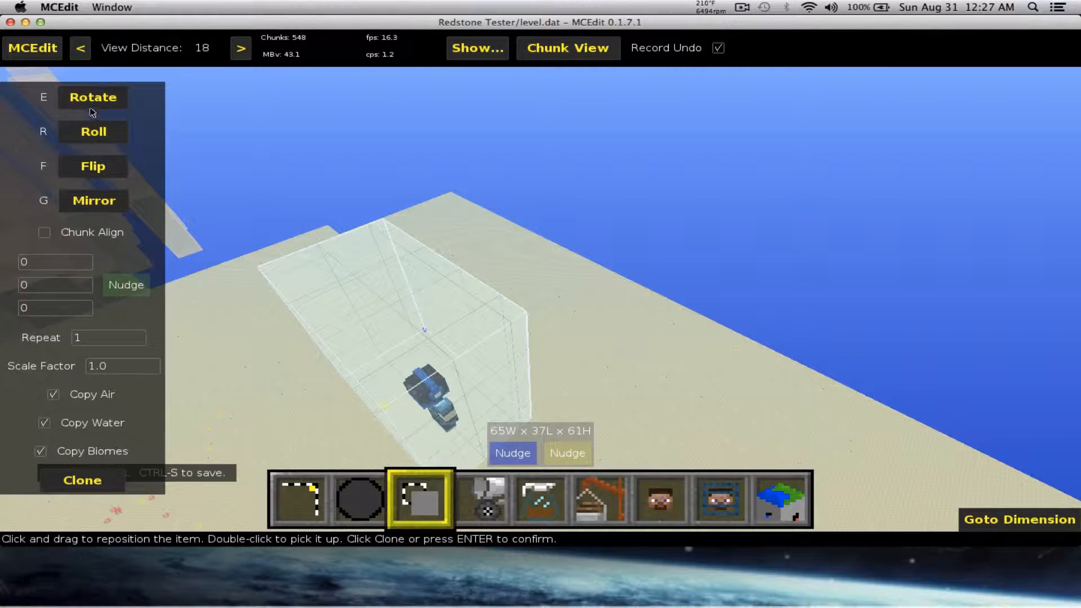
click(93, 97)
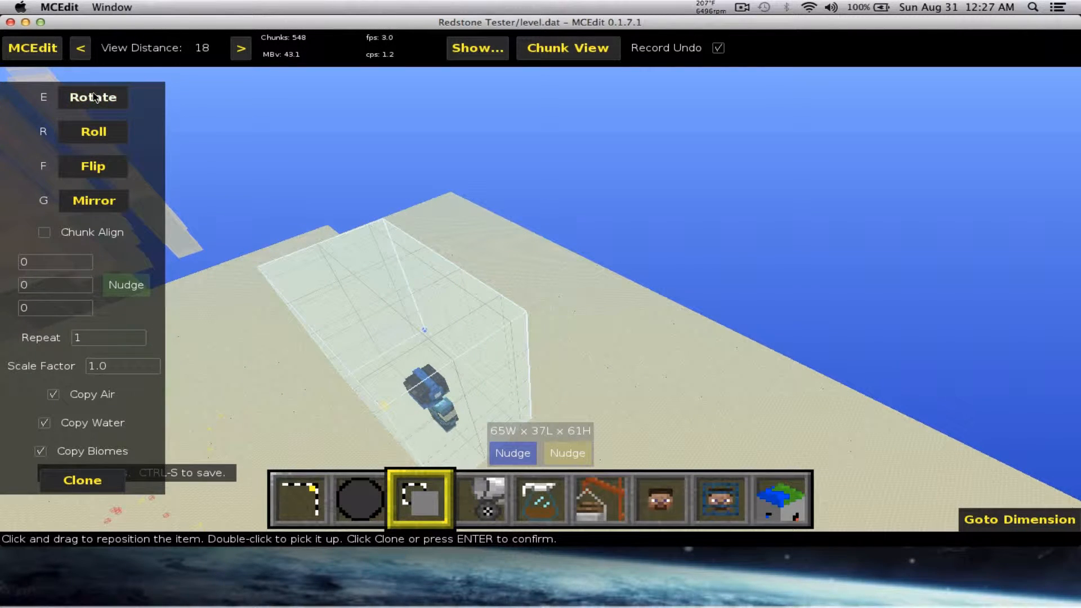
click(93, 98)
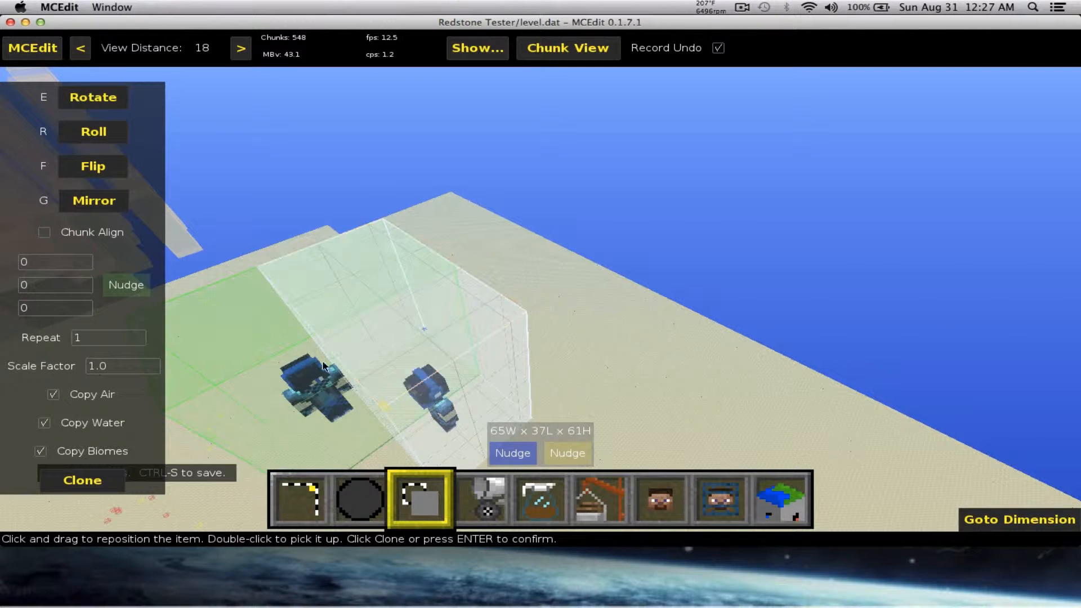
click(93, 97)
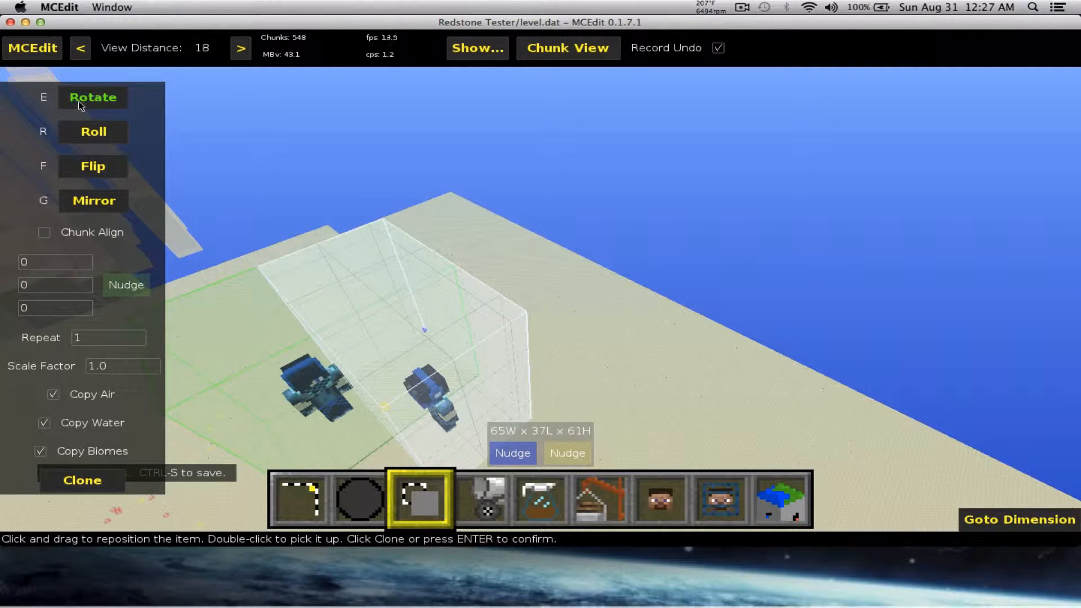
click(93, 98)
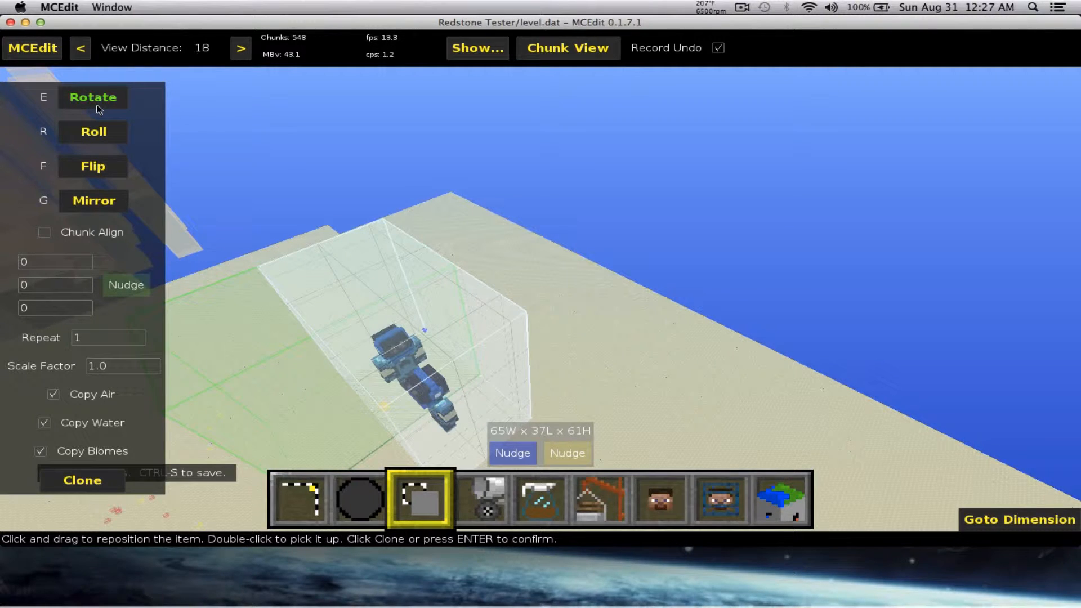
click(93, 97)
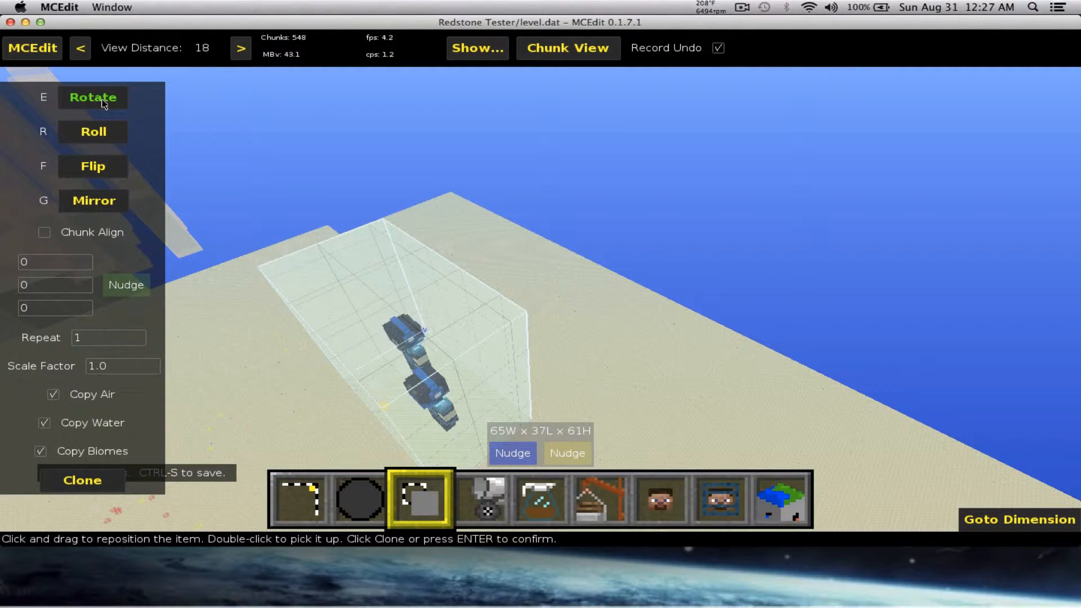
click(93, 97)
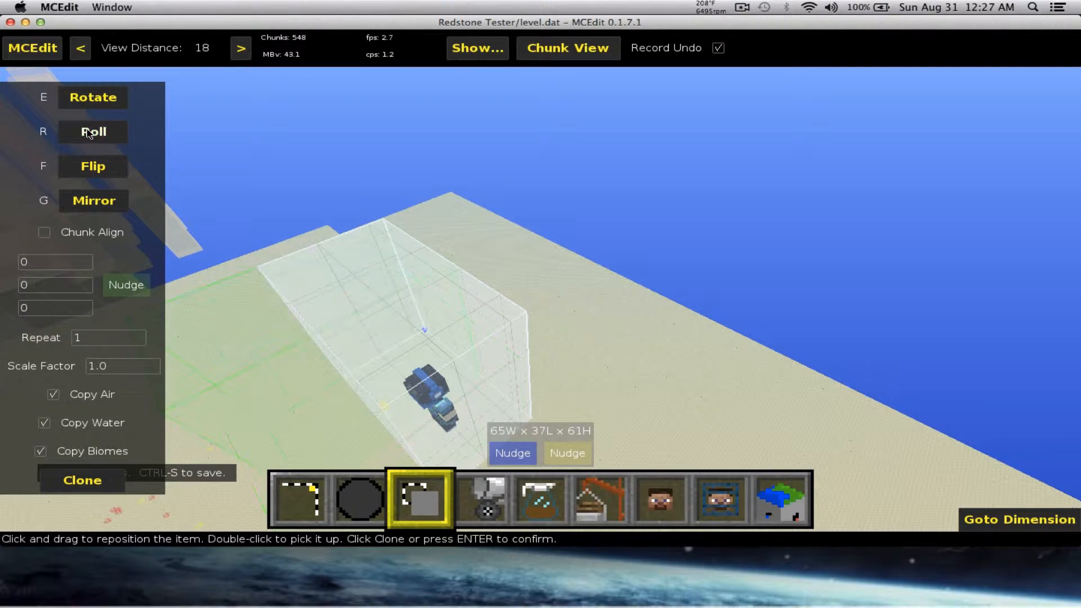
Step: Roll, flip and mirror the statue clone copy in turn
click(93, 132)
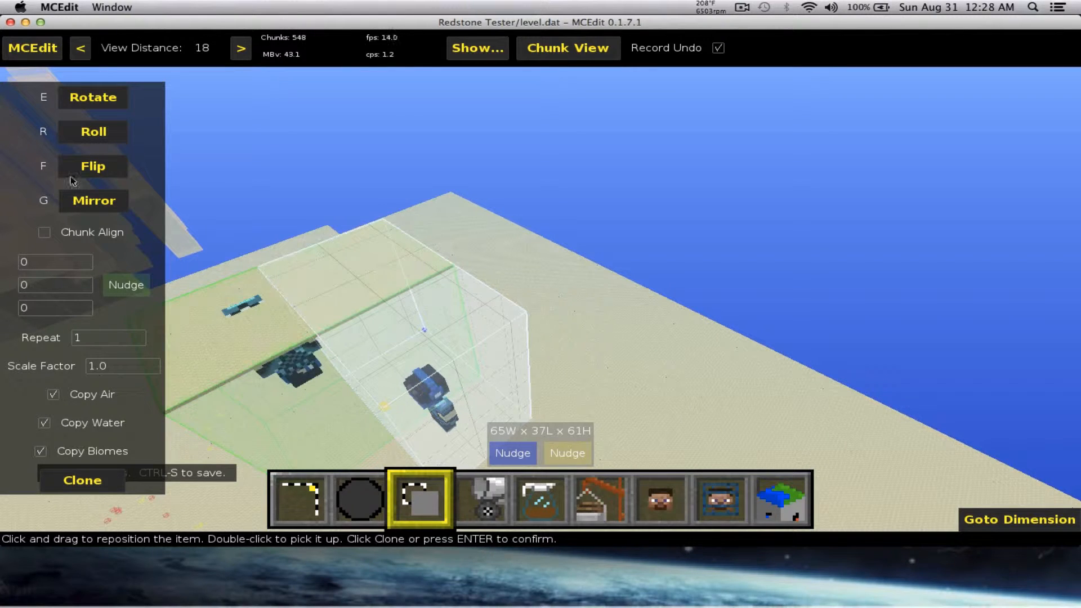
click(93, 200)
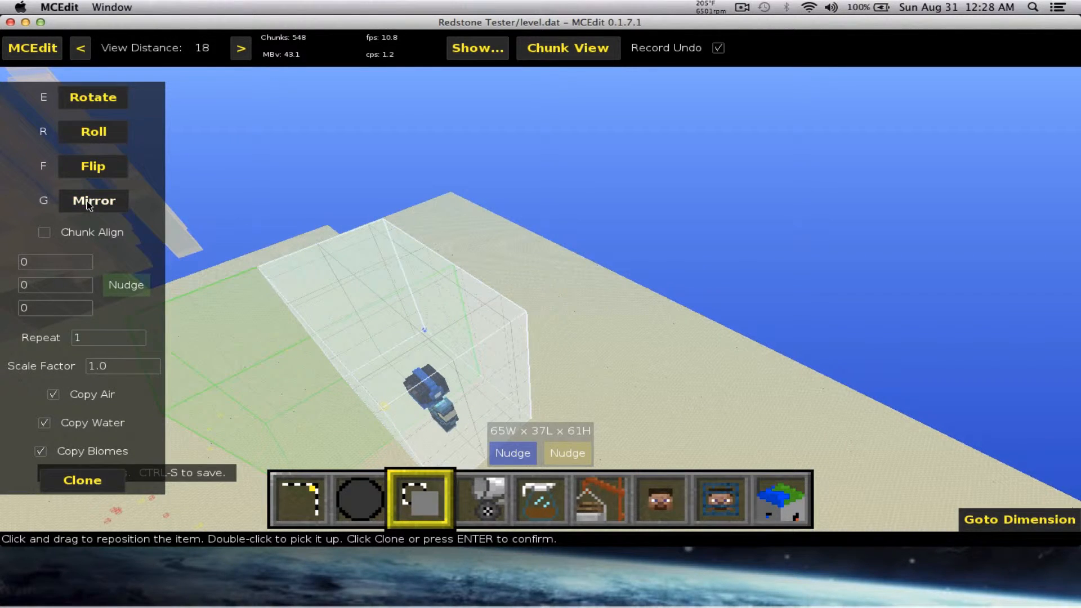
click(93, 201)
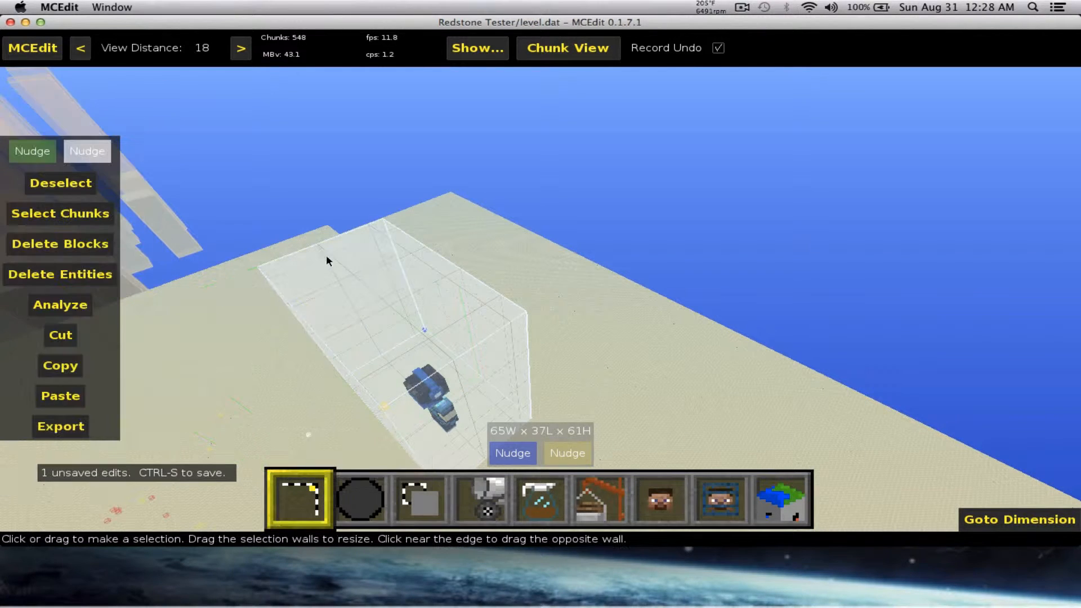
mouse_move(480, 498)
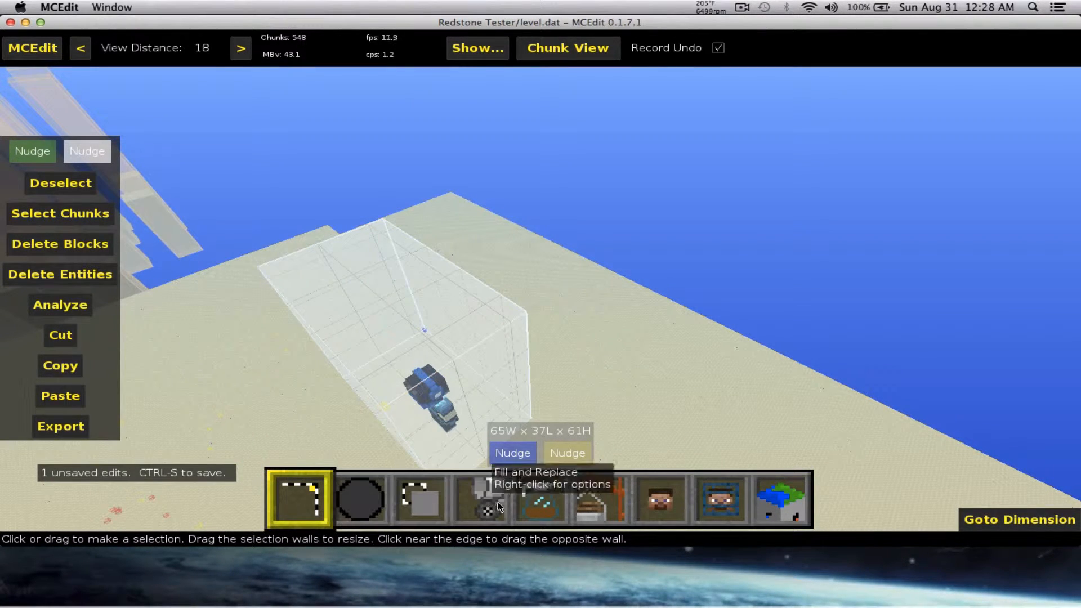
Step: Look at the Fill and Replace block chooser briefly and close it again
click(481, 498)
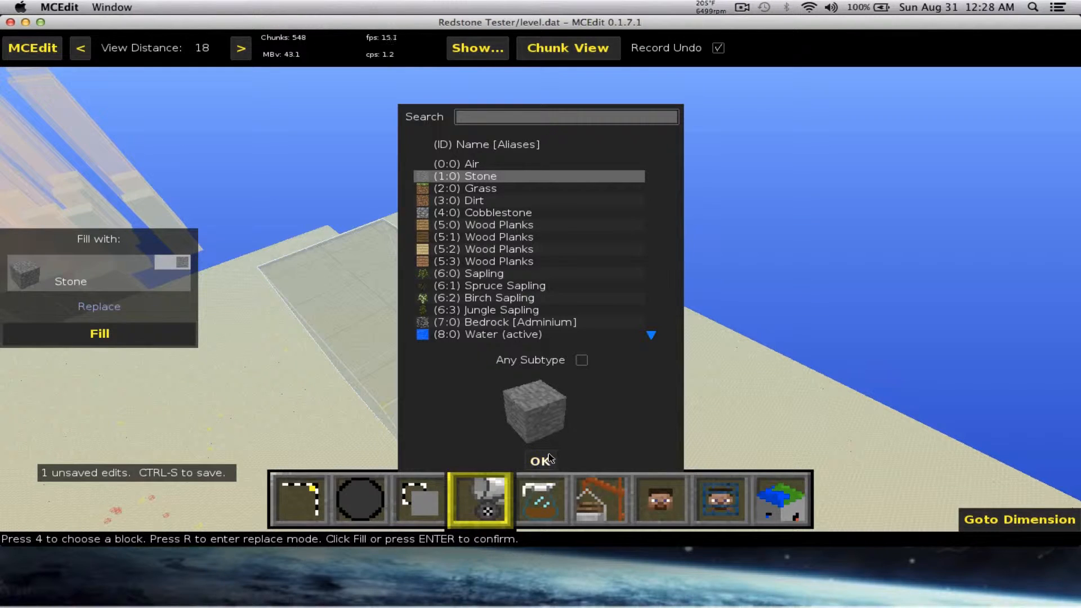
click(419, 498)
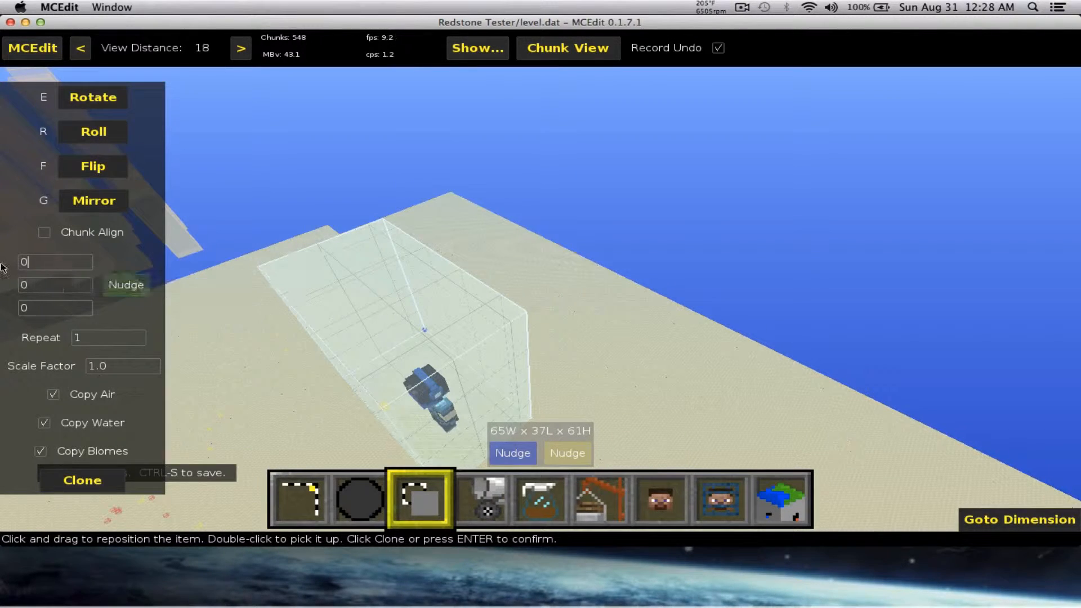
mouse_move(126, 284)
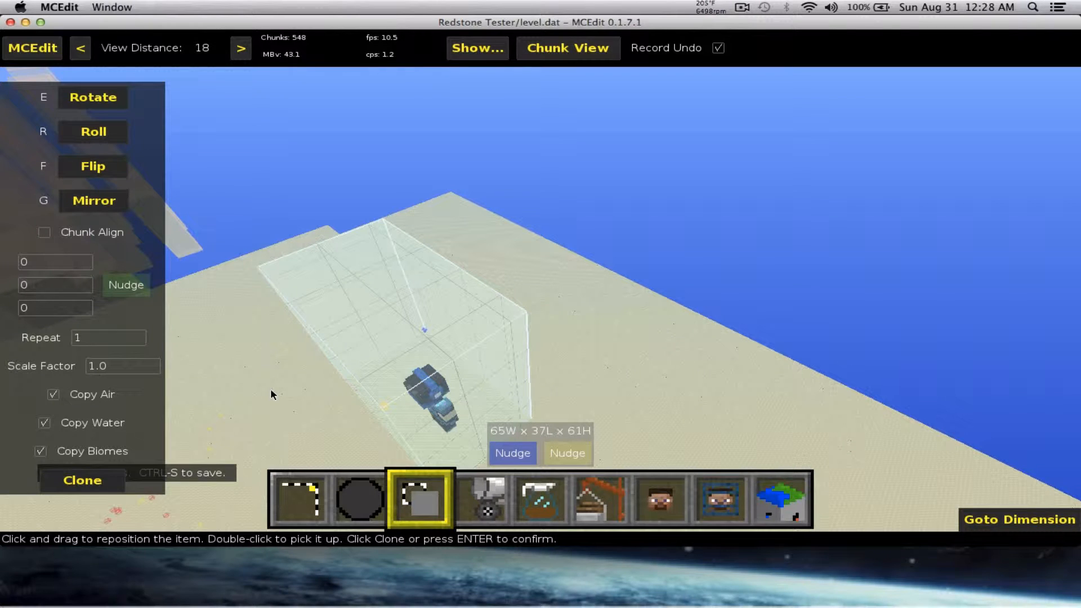
mouse_move(76, 403)
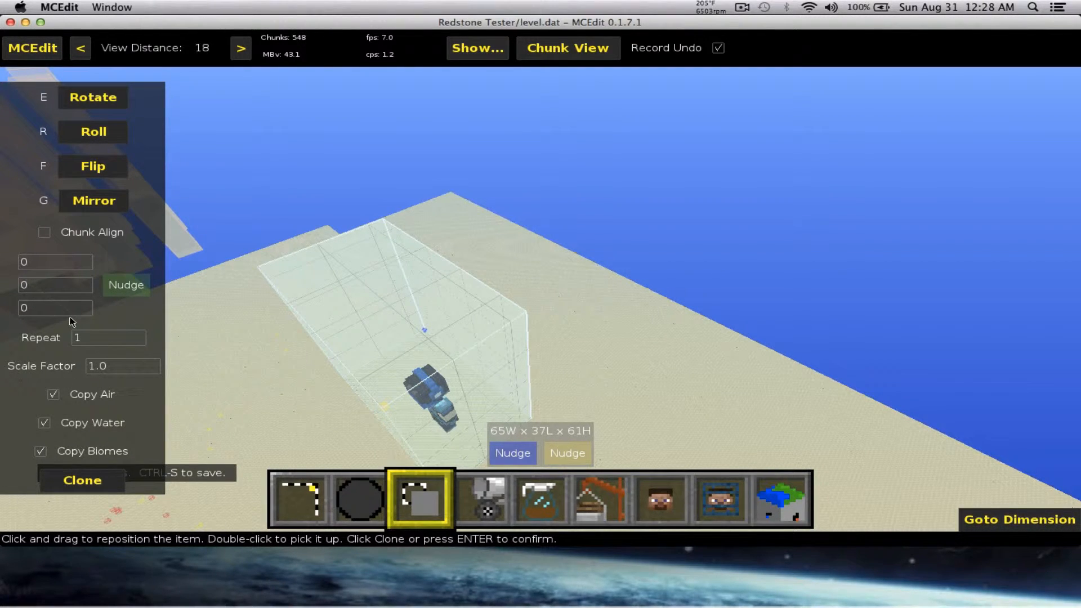
mouse_move(55, 261)
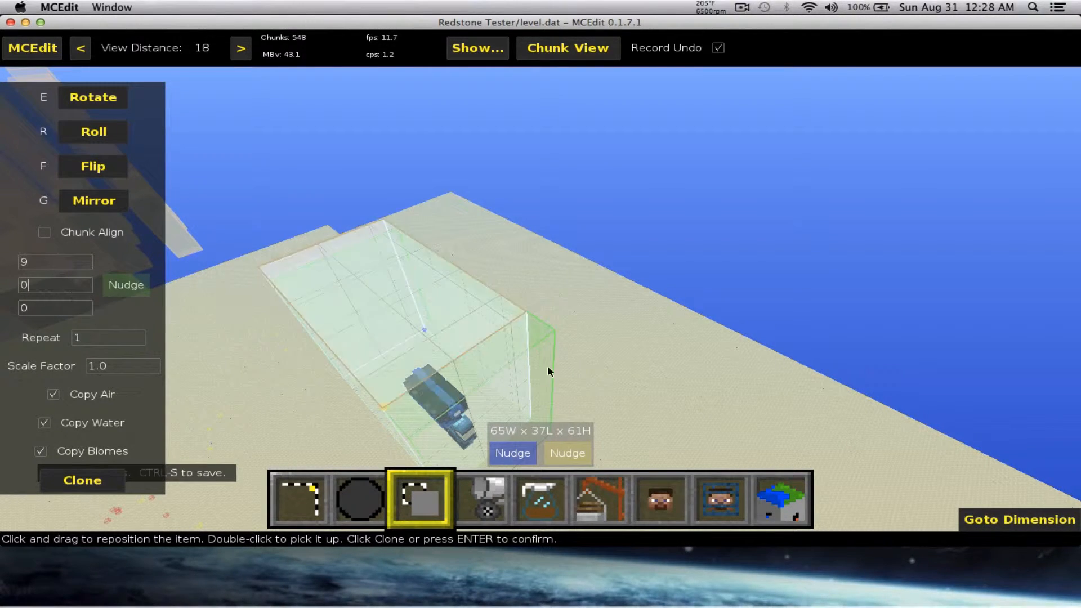
Step: Offset the statue copy by 9 and 300 blocks and clone it into the world
text(9)
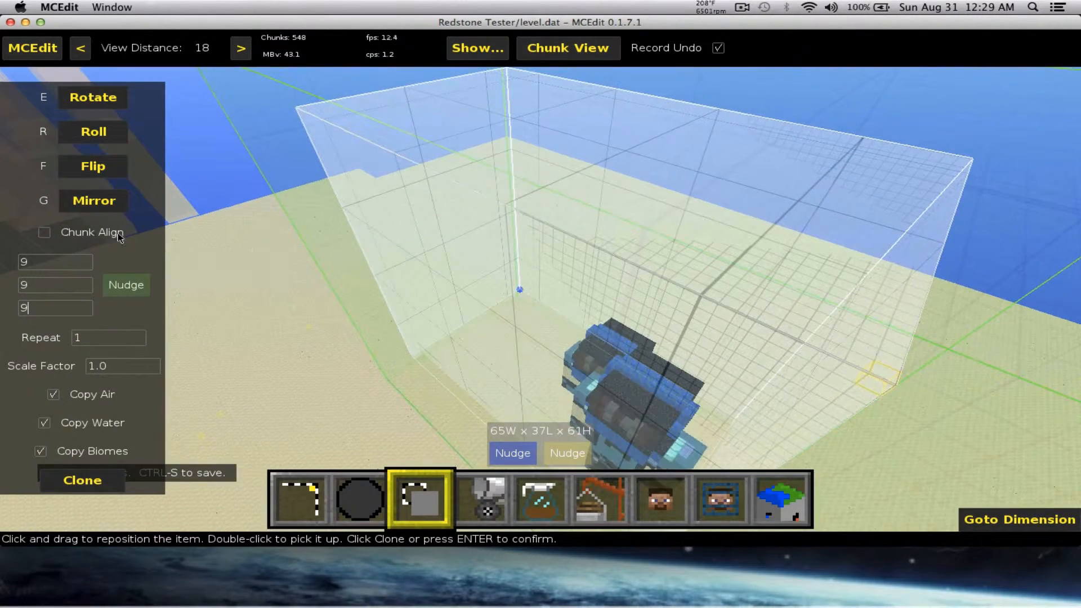
text(300)
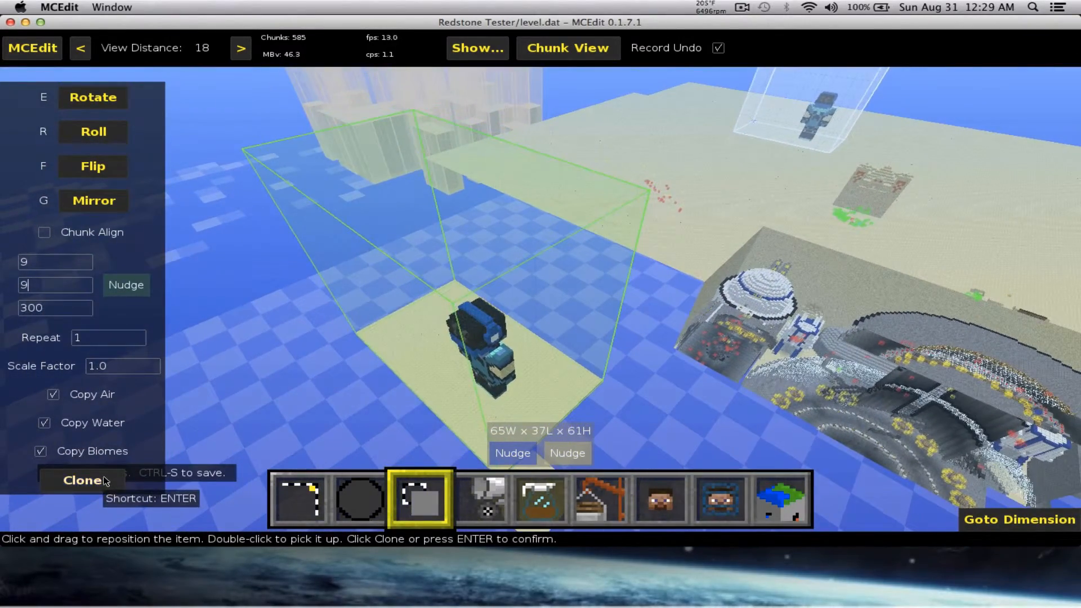
click(82, 480)
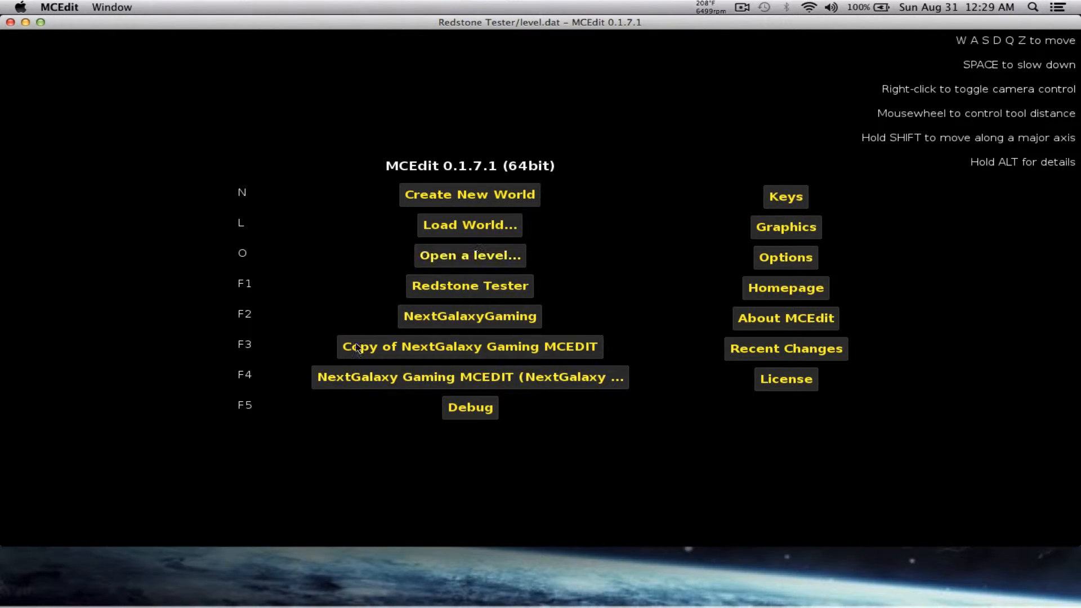
Step: Switch to Minecraft and start a singleplayer game to inspect the builds
click(61, 7)
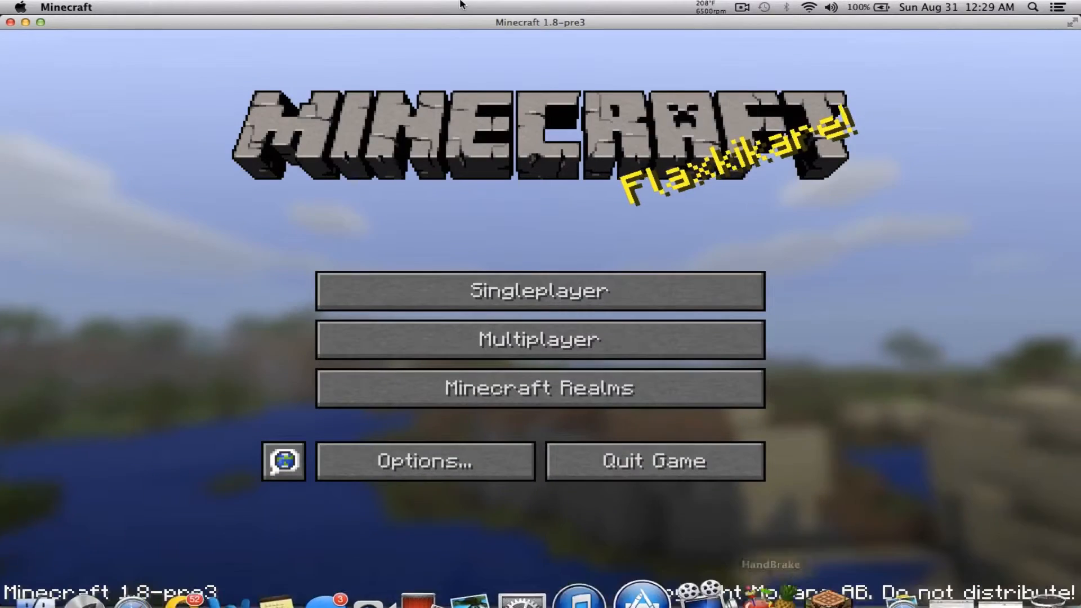
click(539, 291)
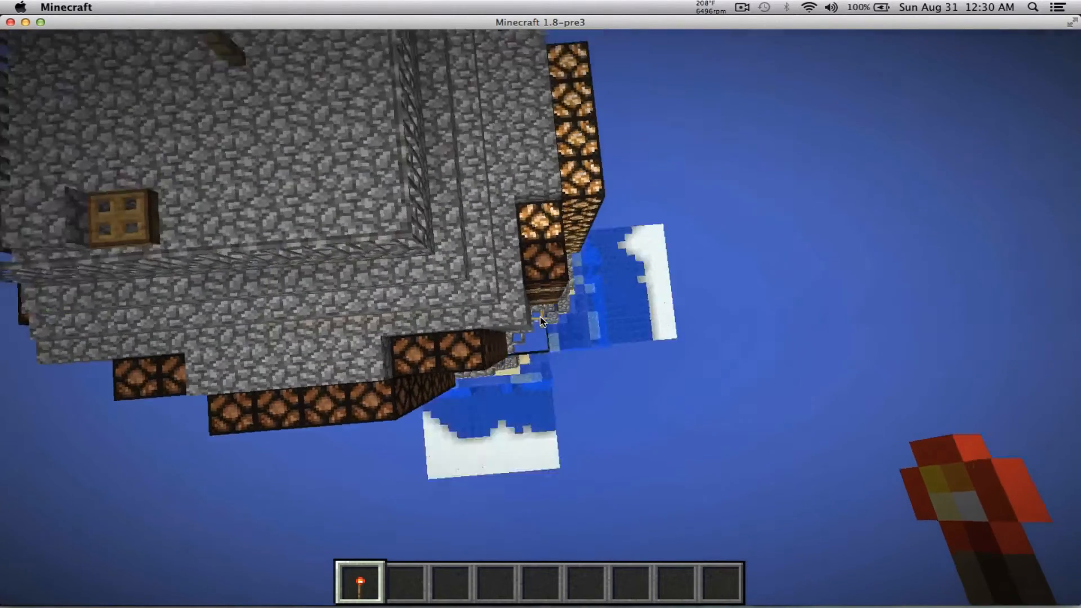
mouse_move(540, 320)
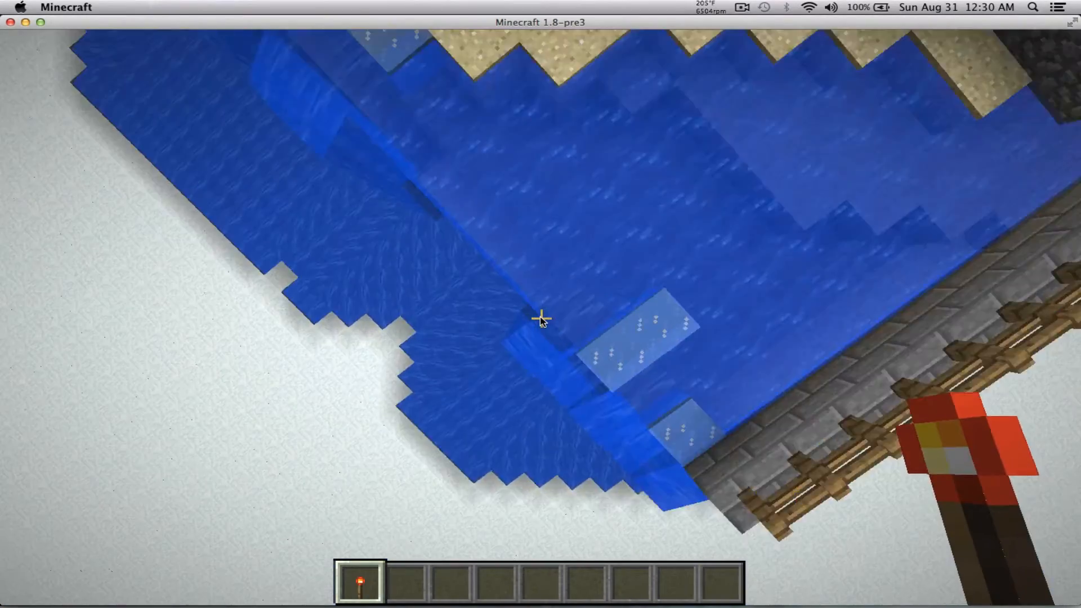
mouse_move(540, 319)
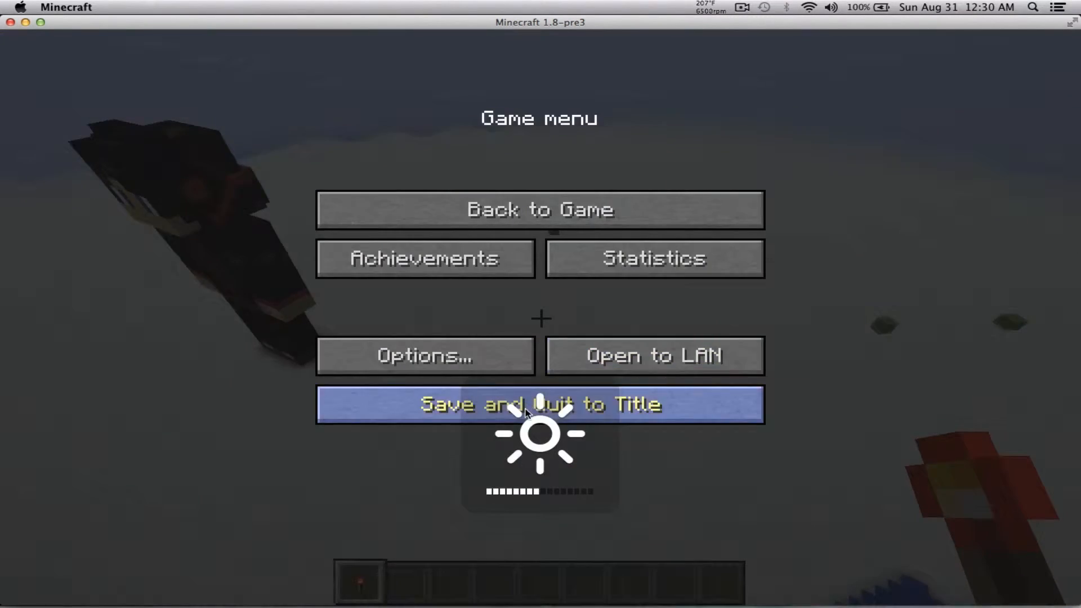
Step: Save and quit to the title screen, then bring up the singleplayer world list
click(540, 404)
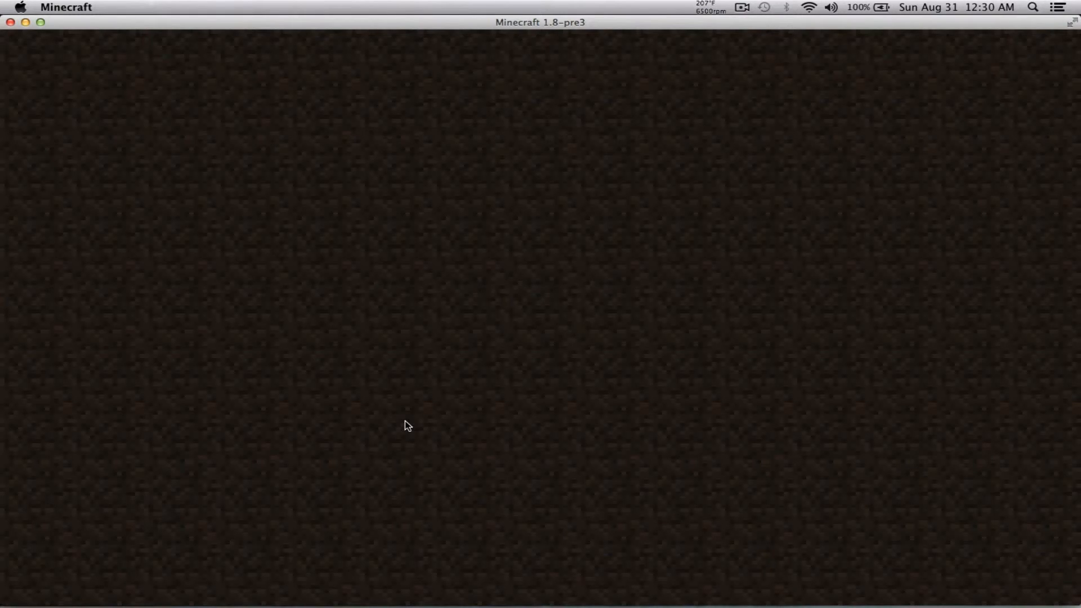
mouse_move(498, 101)
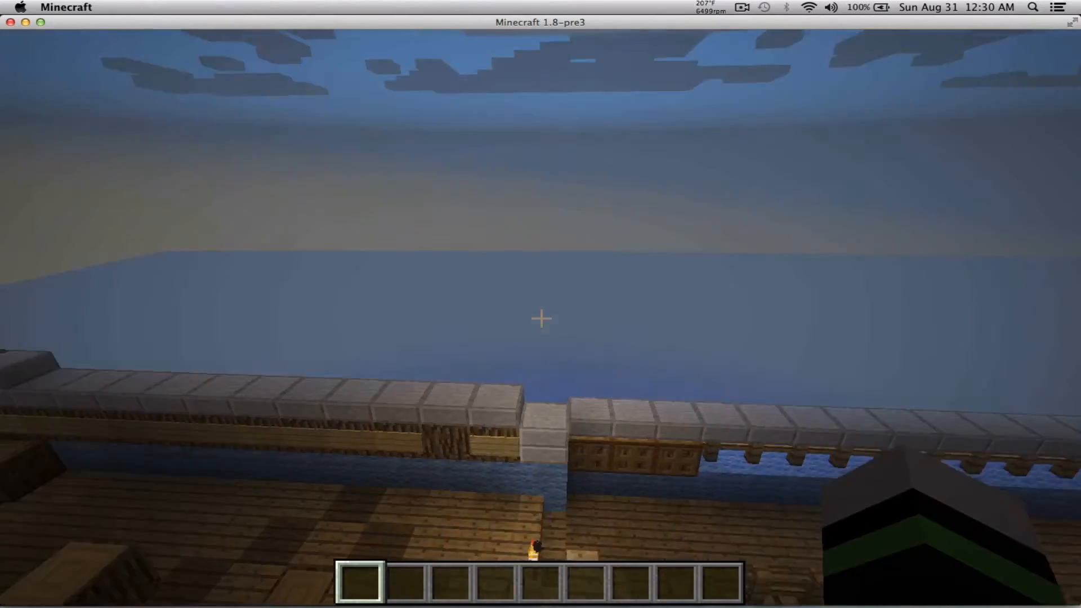
mouse_move(540, 319)
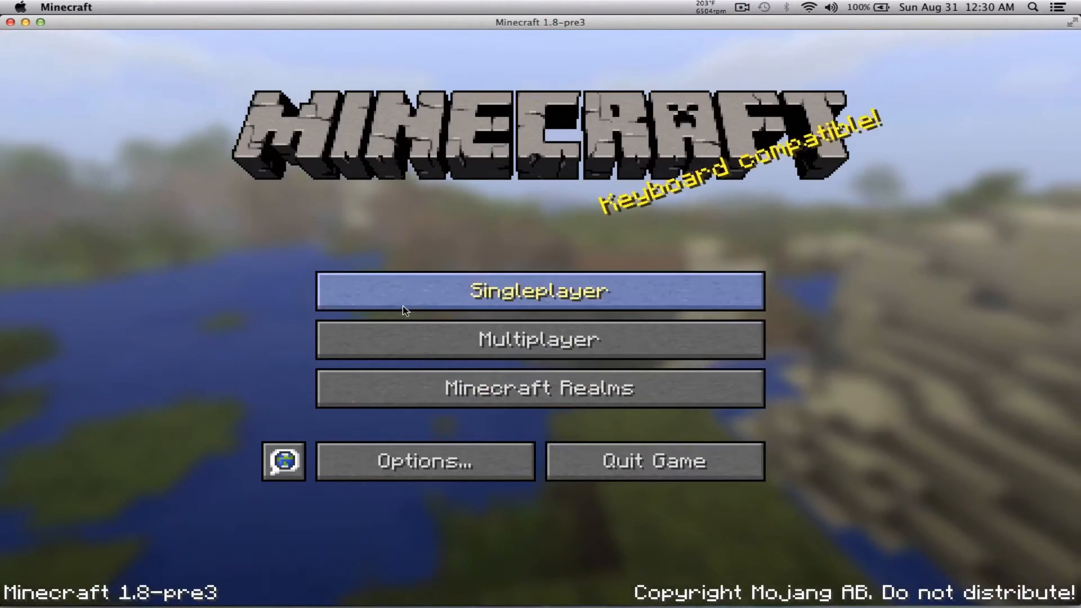
click(538, 290)
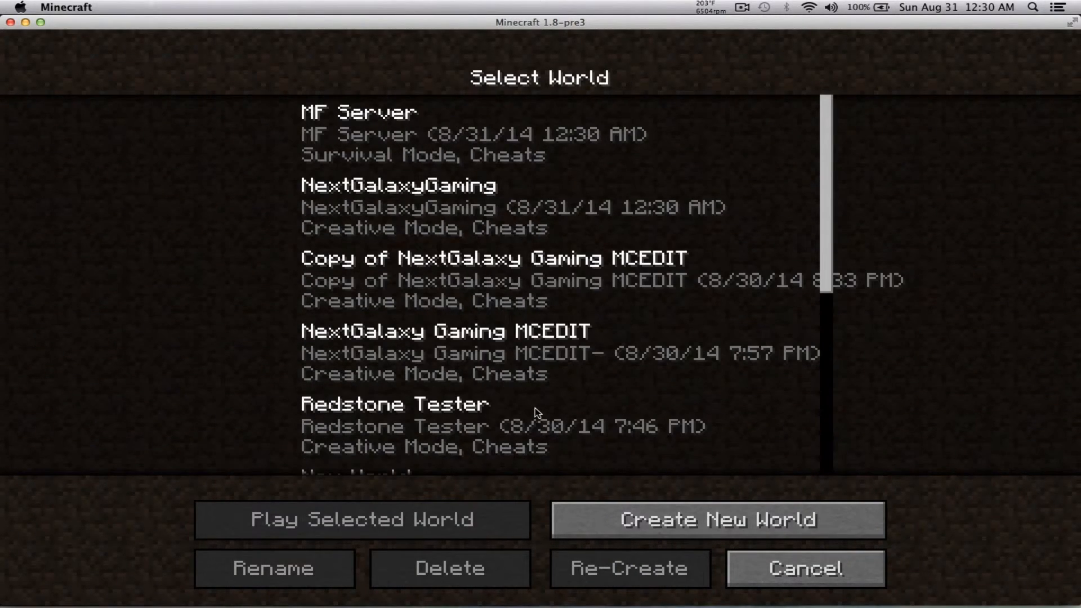